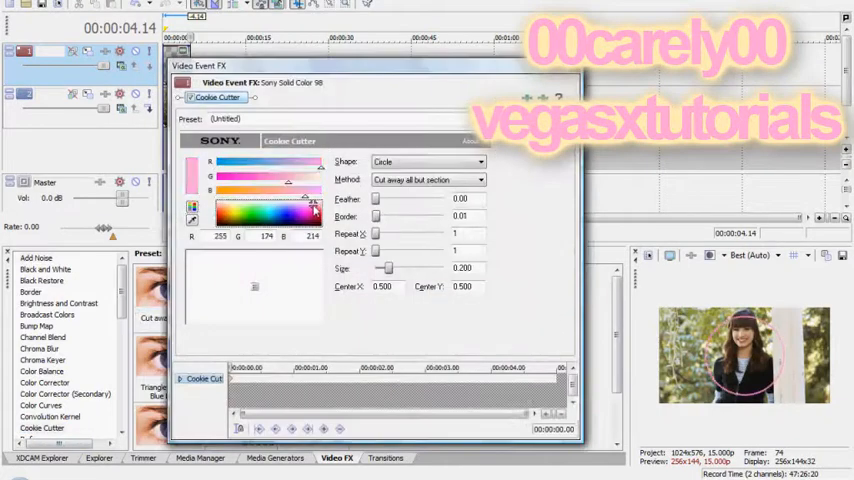
# Keyframe the Cookie Cutter Size slider so the pink circle starts tiny and grows over the clip
pyautogui.moveTo(388, 268); pyautogui.dragTo(378, 268)
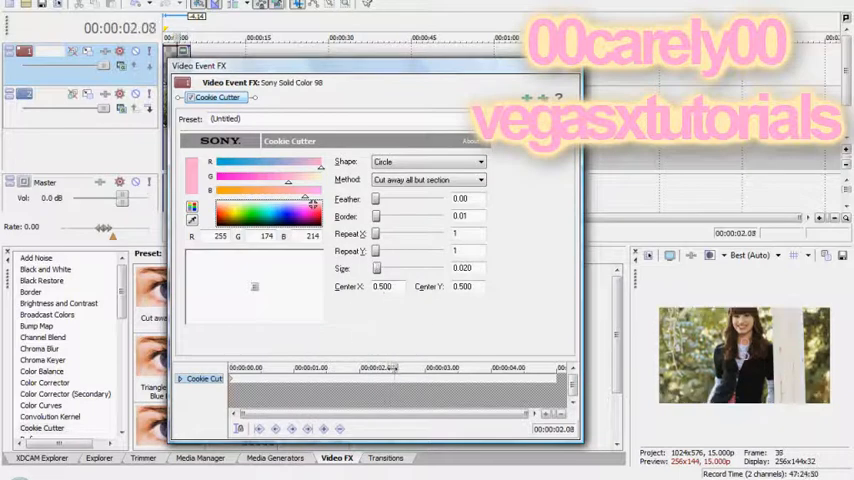
pyautogui.moveTo(376, 268); pyautogui.dragTo(392, 268)
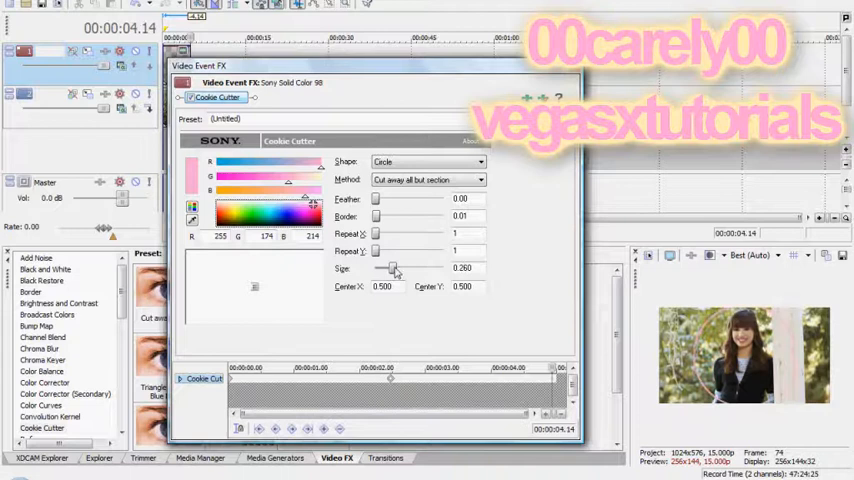
pyautogui.moveTo(390, 268); pyautogui.dragTo(410, 268)
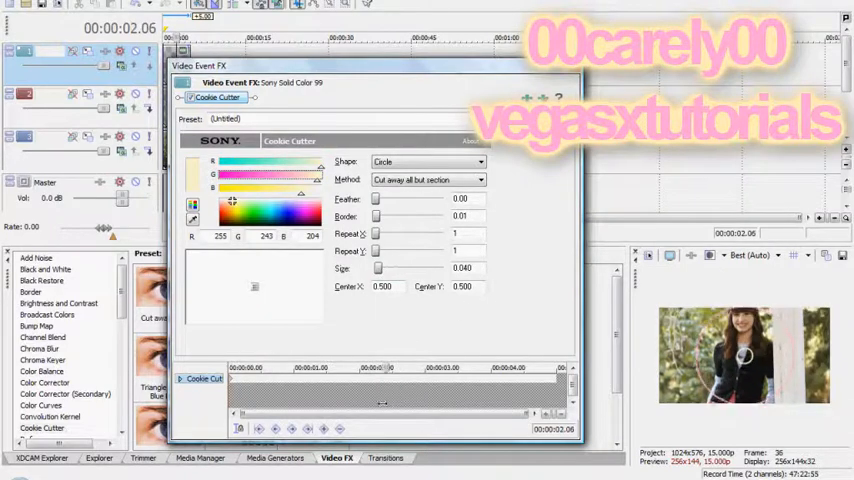
pyautogui.moveTo(378, 268); pyautogui.dragTo(392, 268)
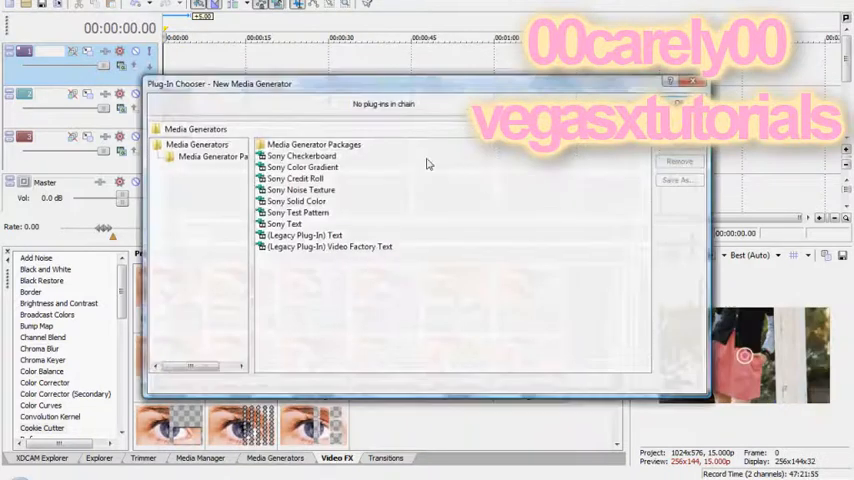
# Insert a new Sony Solid Color generated media event from the Plug-In Chooser
pyautogui.doubleClick(296, 200)
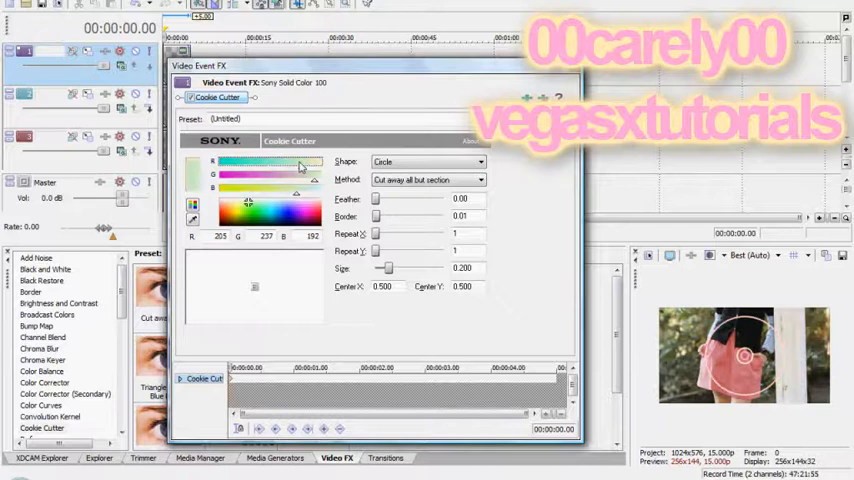
# Keyframe the pale green circle's Size from tiny up to 0.500 across the clip
pyautogui.moveTo(388, 268); pyautogui.dragTo(382, 268)
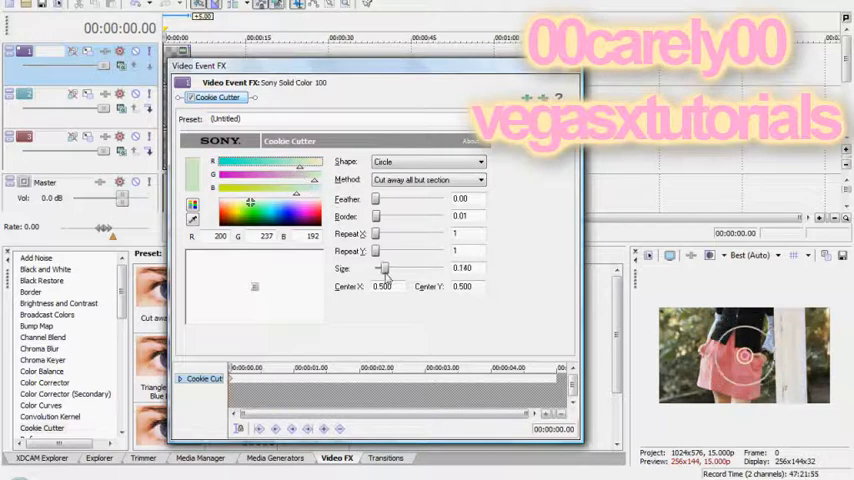
pyautogui.moveTo(384, 268); pyautogui.dragTo(378, 268)
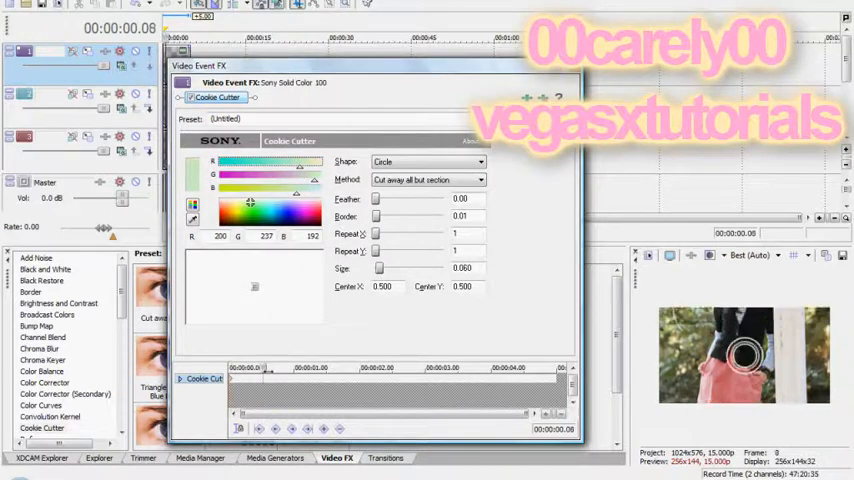
pyautogui.moveTo(378, 268); pyautogui.dragTo(398, 268)
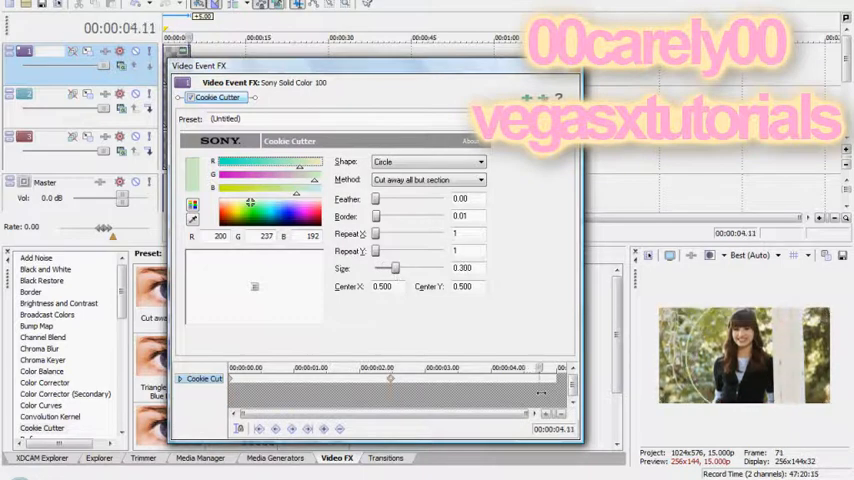
pyautogui.moveTo(388, 268); pyautogui.dragTo(404, 268)
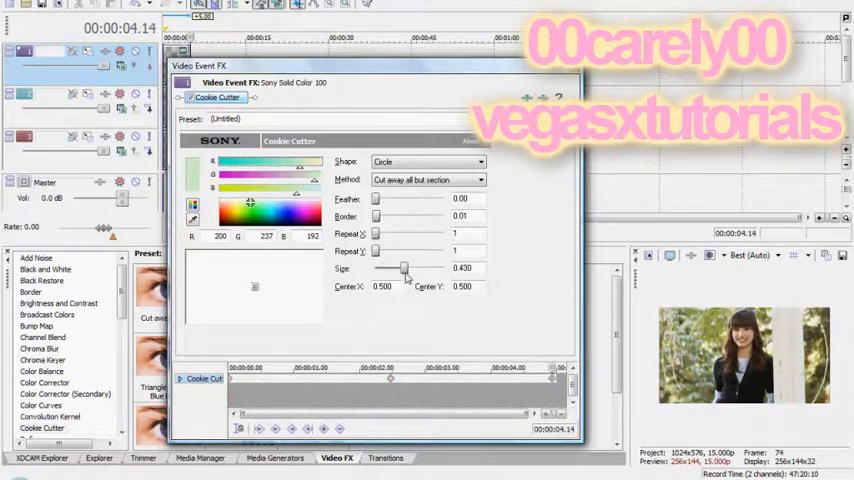
pyautogui.moveTo(402, 268); pyautogui.dragTo(412, 268)
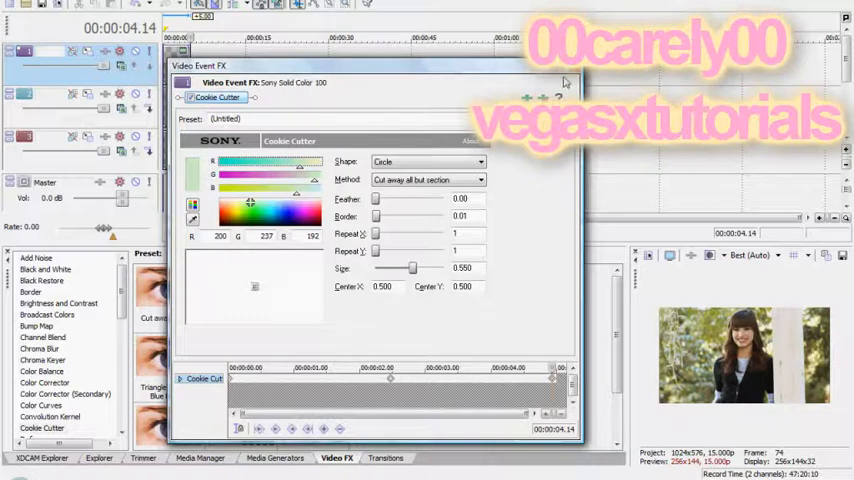